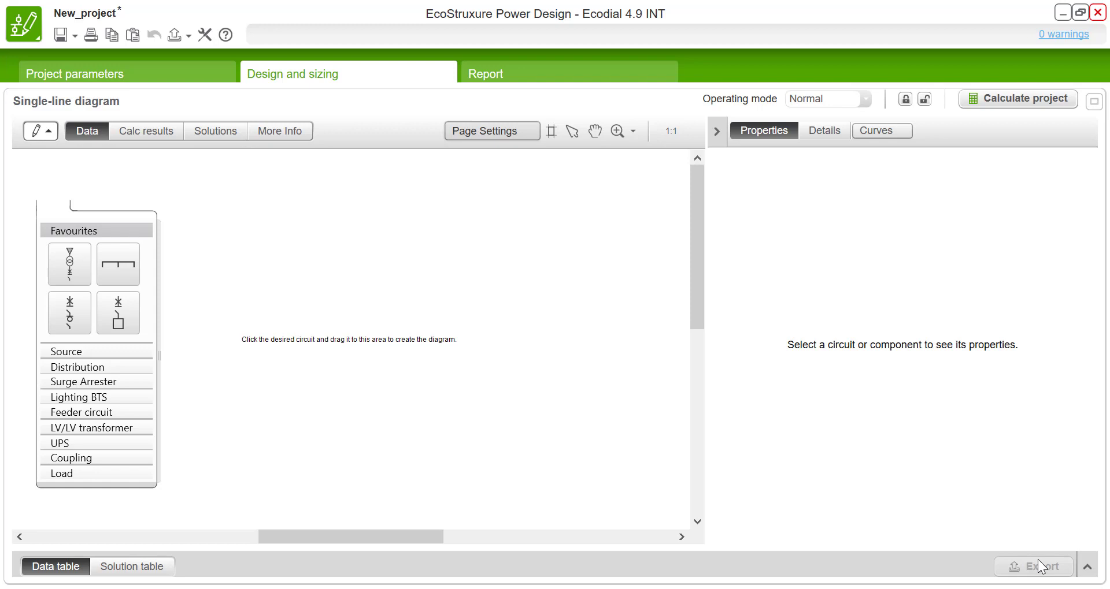
mouse_move(644, 430)
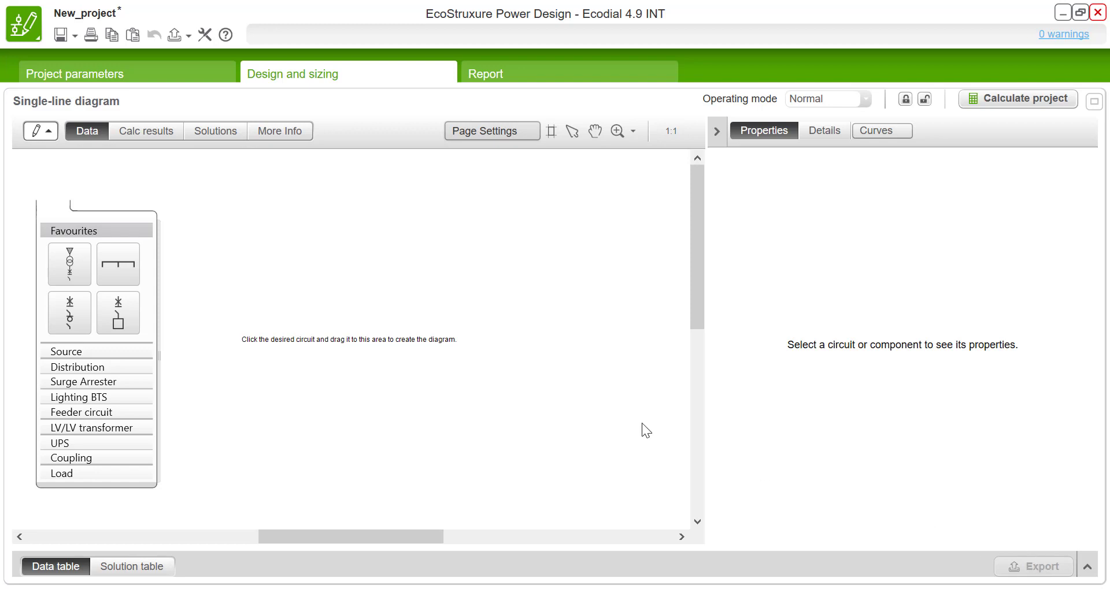
mouse_move(131, 224)
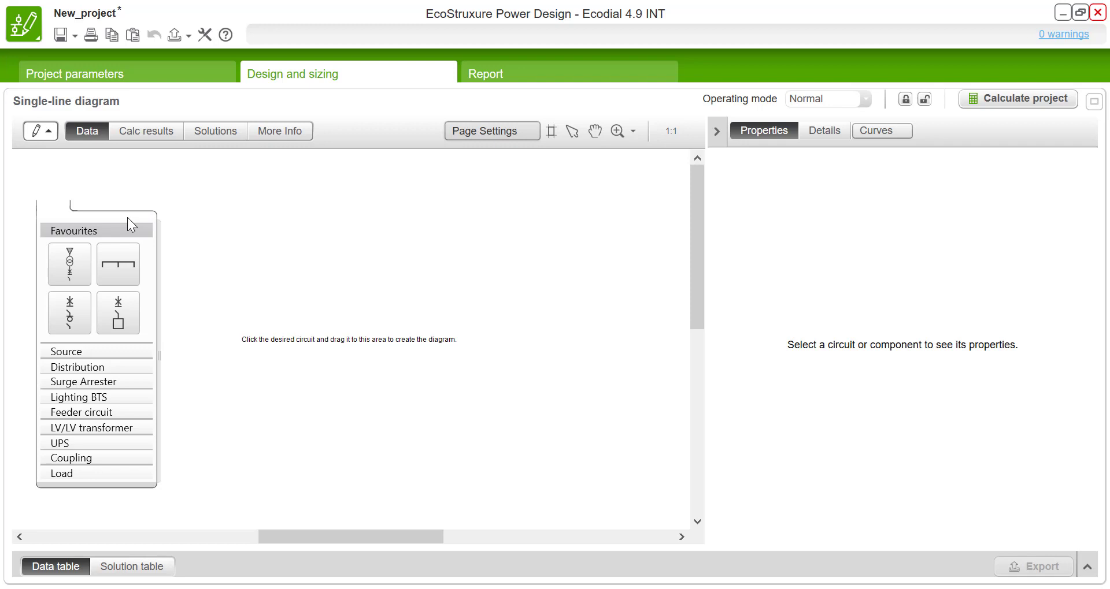
mouse_move(68, 264)
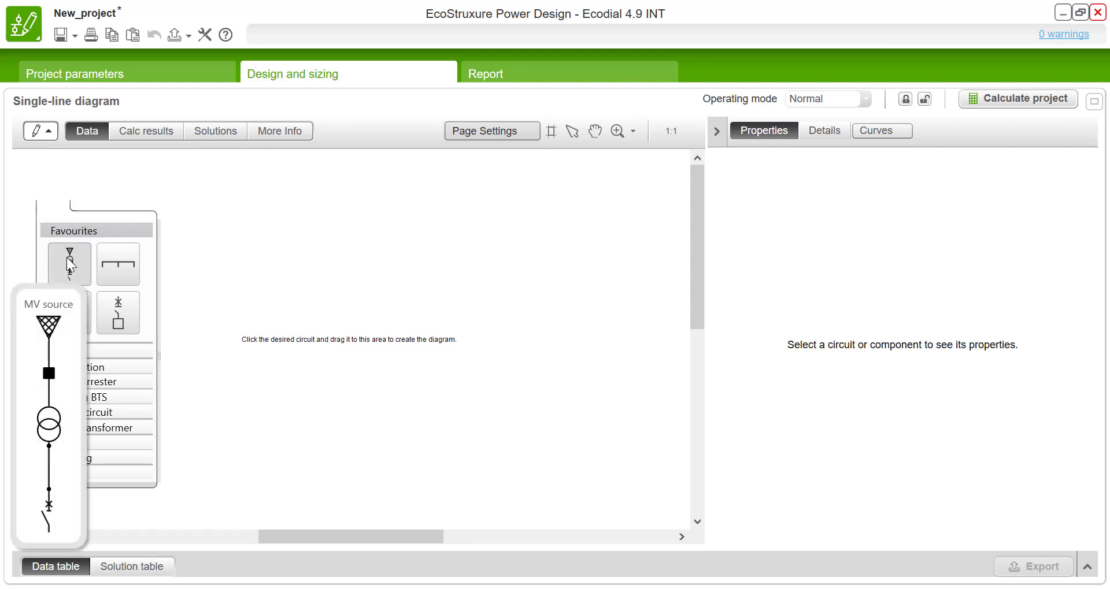
- Place an MV source circuit (Source 0) with transformer on the diagram and show its properties
drag(70, 263, 160, 177)
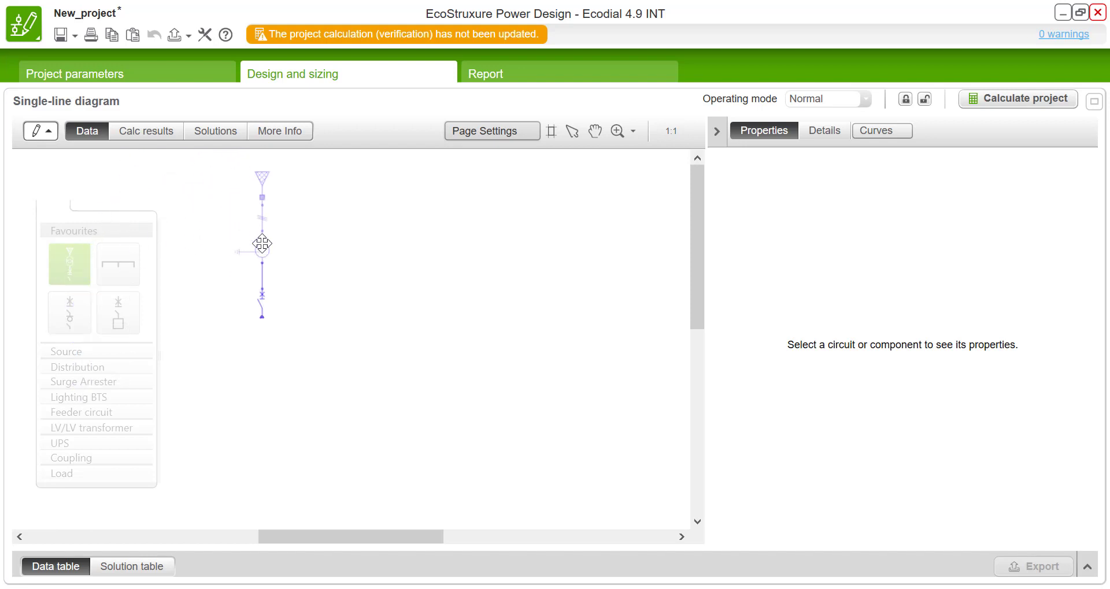
drag(262, 244, 274, 245)
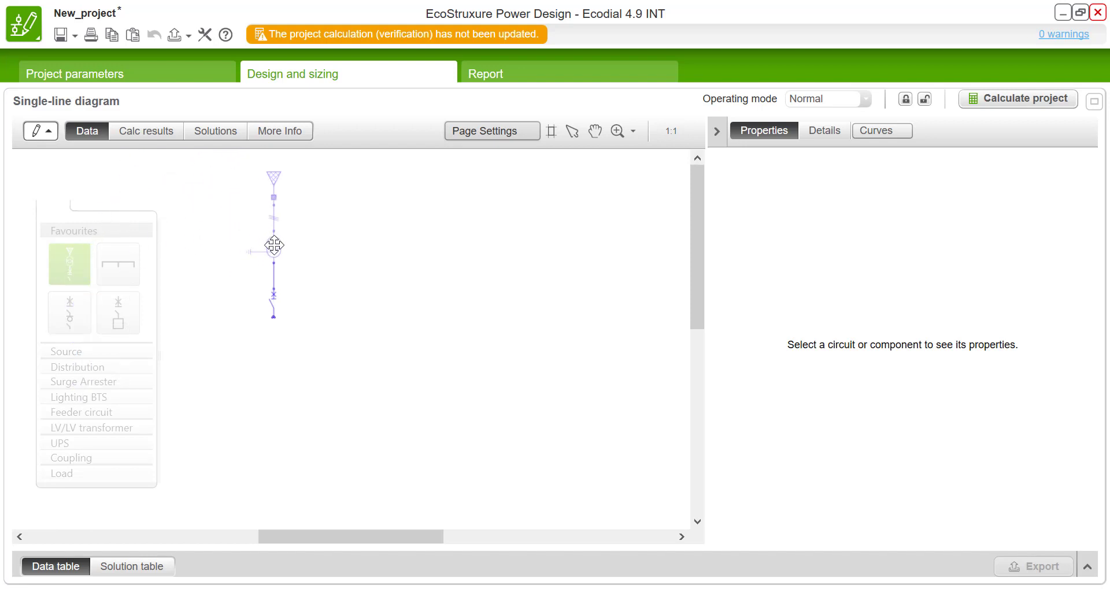
click(274, 245)
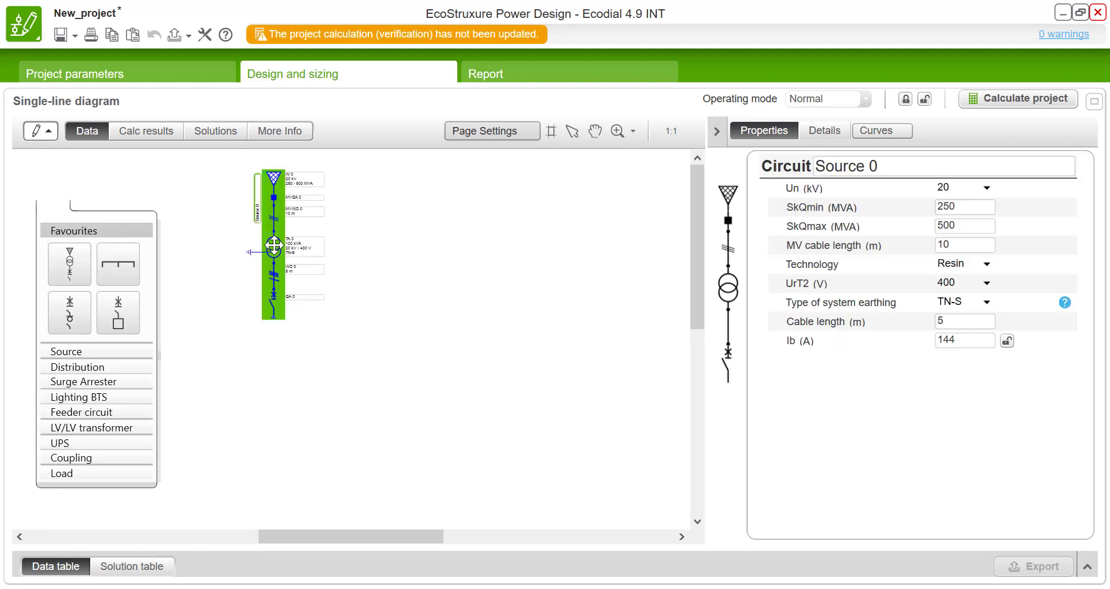
mouse_move(118, 263)
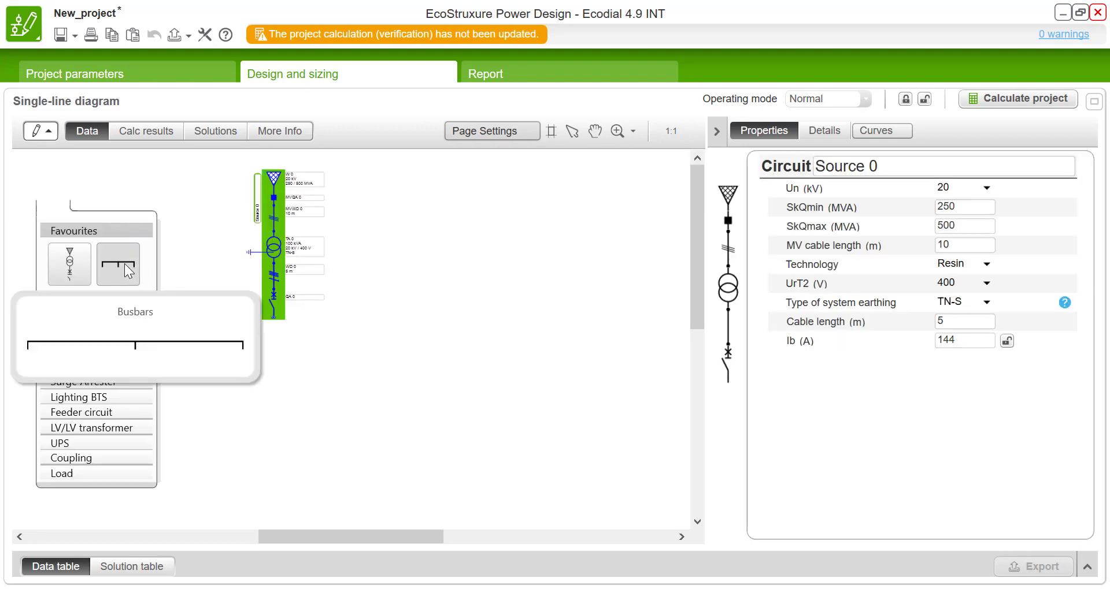
- Attach a busbar distribution board (Distribution 1) below the MV source's transformer
click(118, 264)
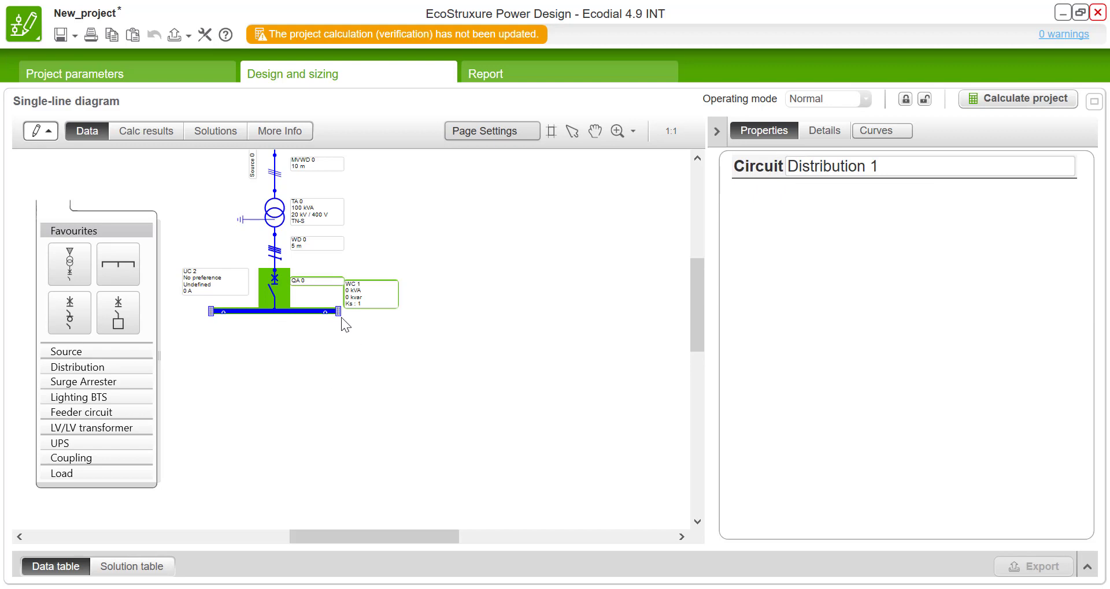
mouse_move(336, 312)
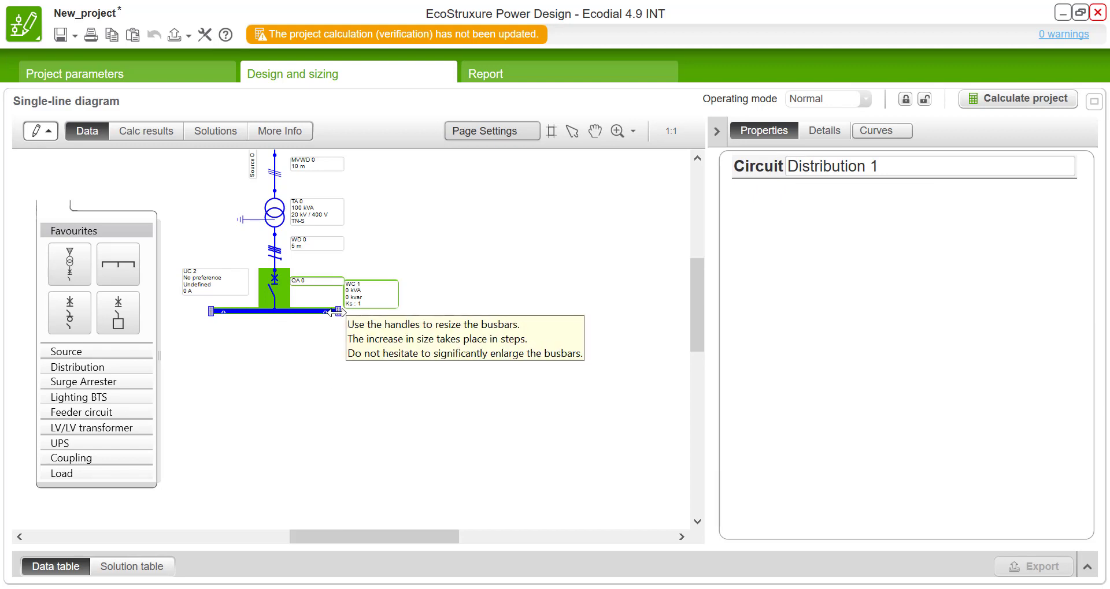
mouse_move(338, 311)
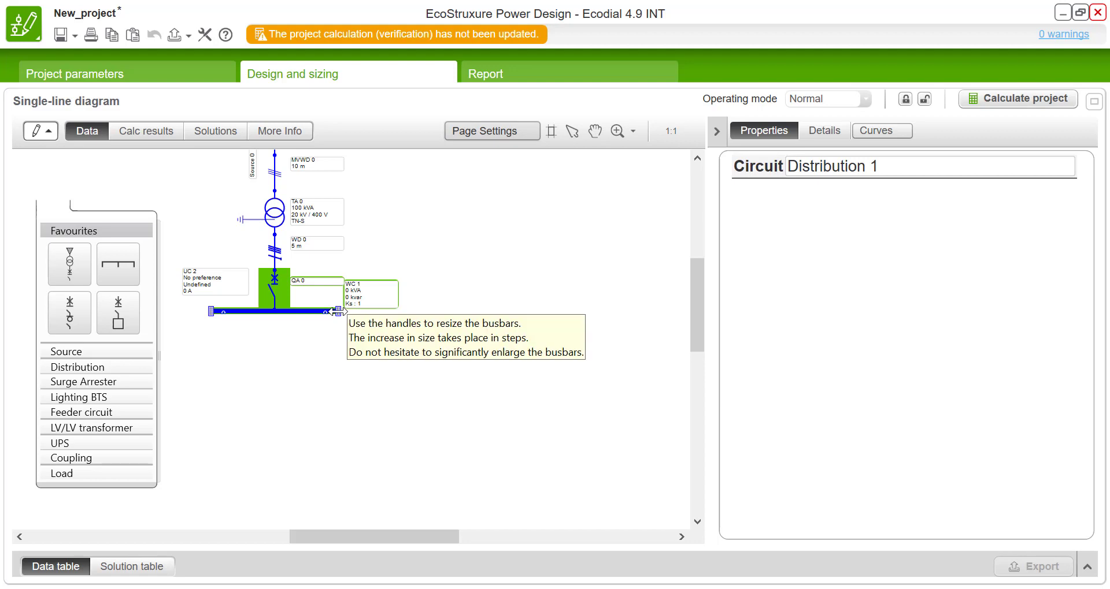
mouse_move(404, 309)
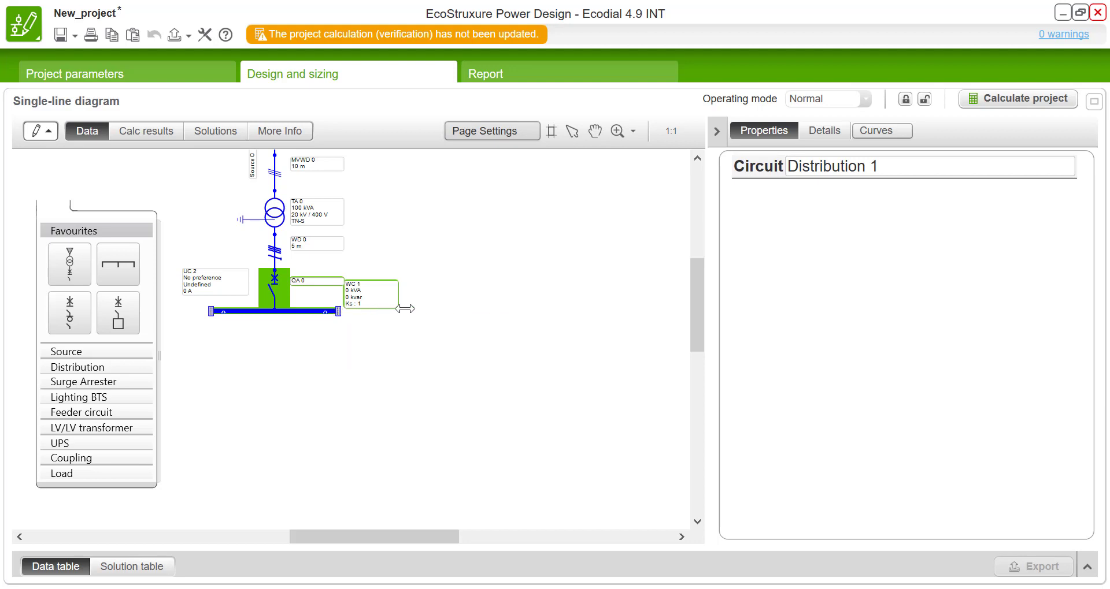
- Stretch the Distribution 1 busbar much wider to take several outgoing circuits
drag(368, 293, 574, 293)
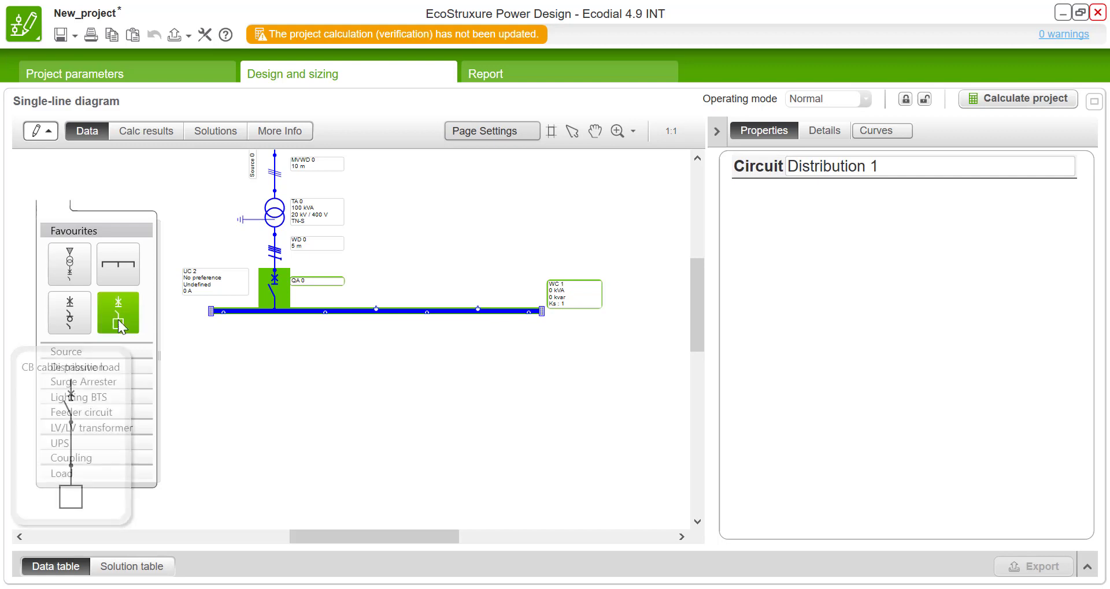
- Add loads under the main busbar and Loads 8 and 9 under the sub-distribution board
click(118, 313)
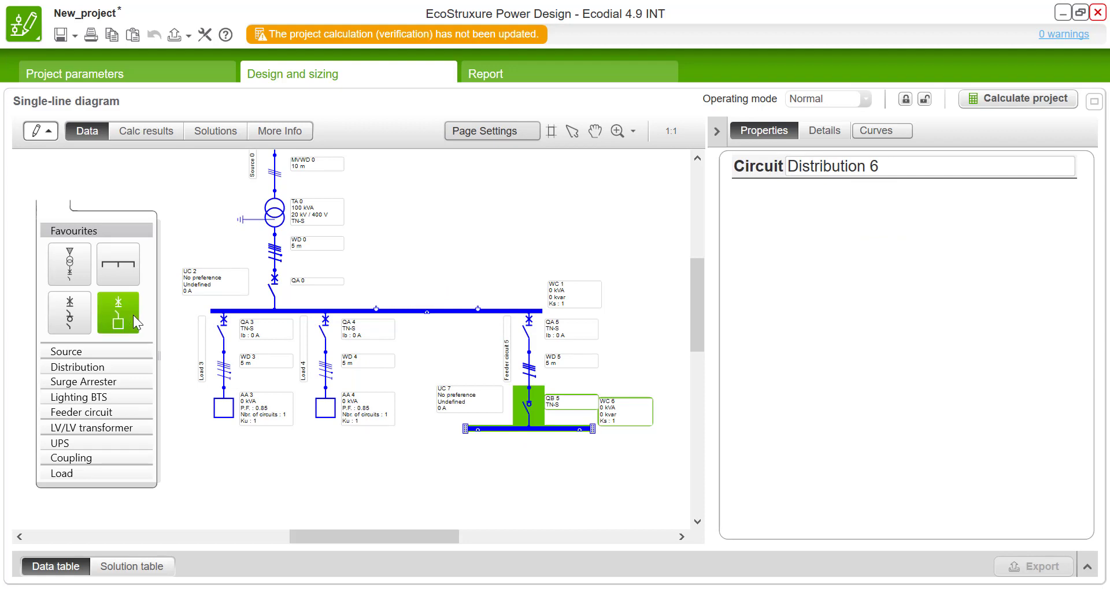
click(118, 313)
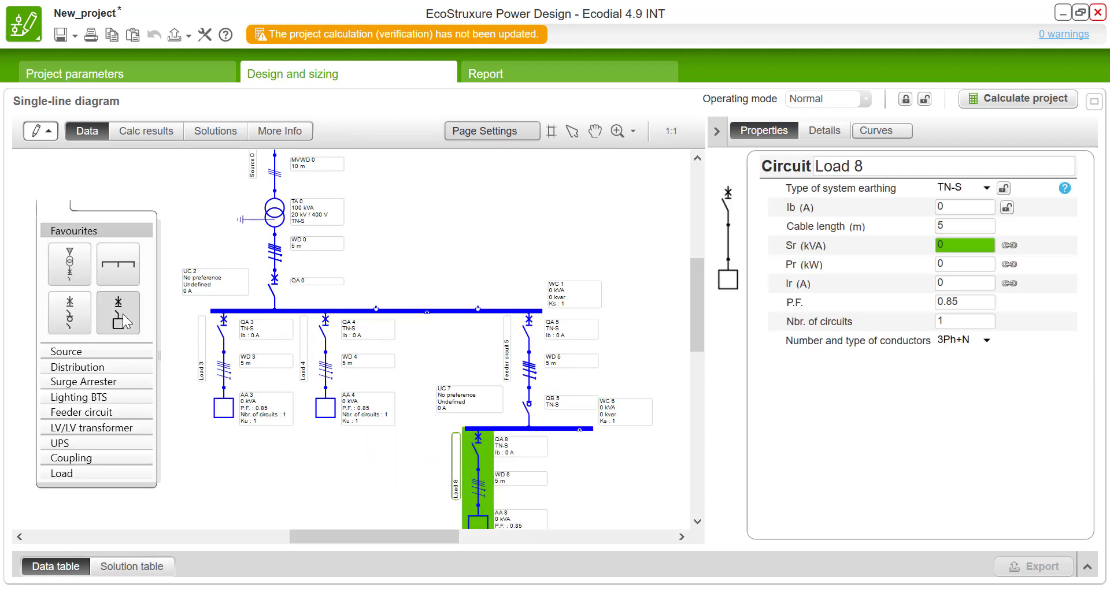
click(118, 313)
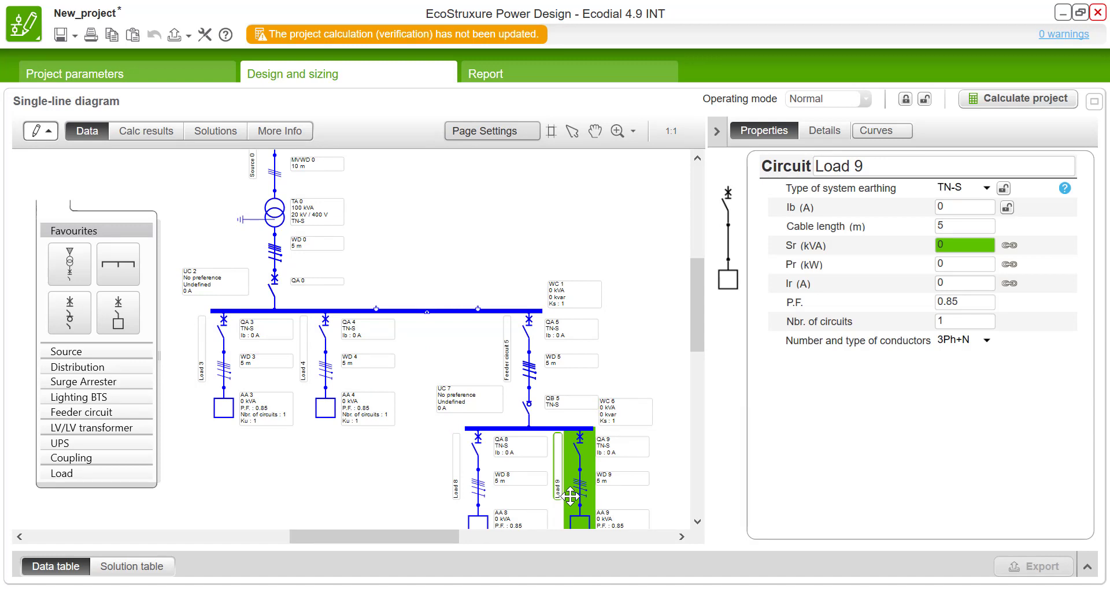
mouse_move(200, 374)
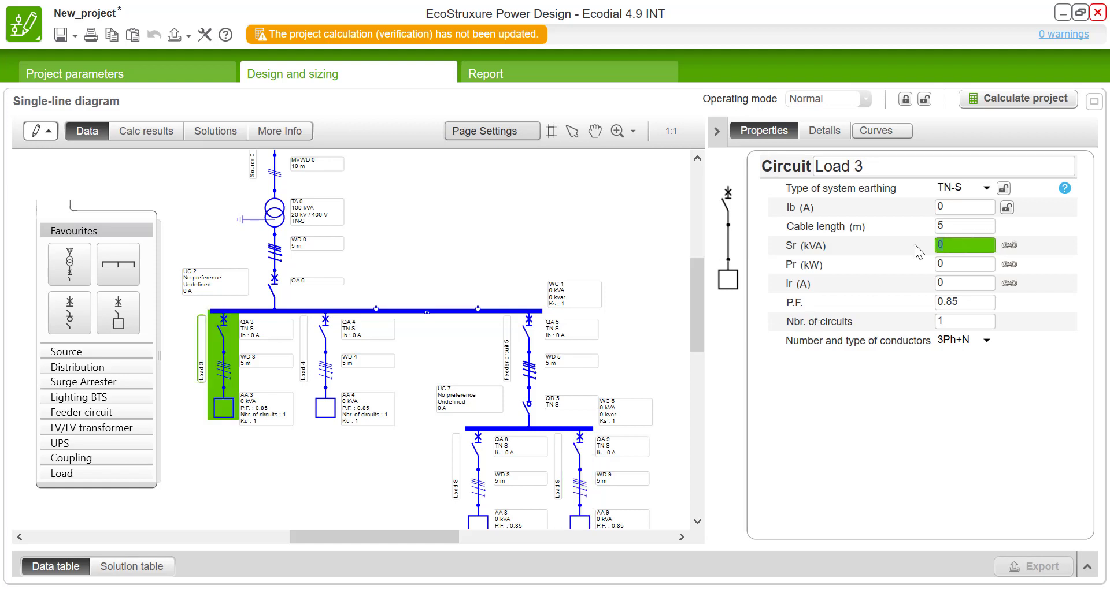
- Rate Load 3 at 100 kVA, then select load AA 4
text(100)
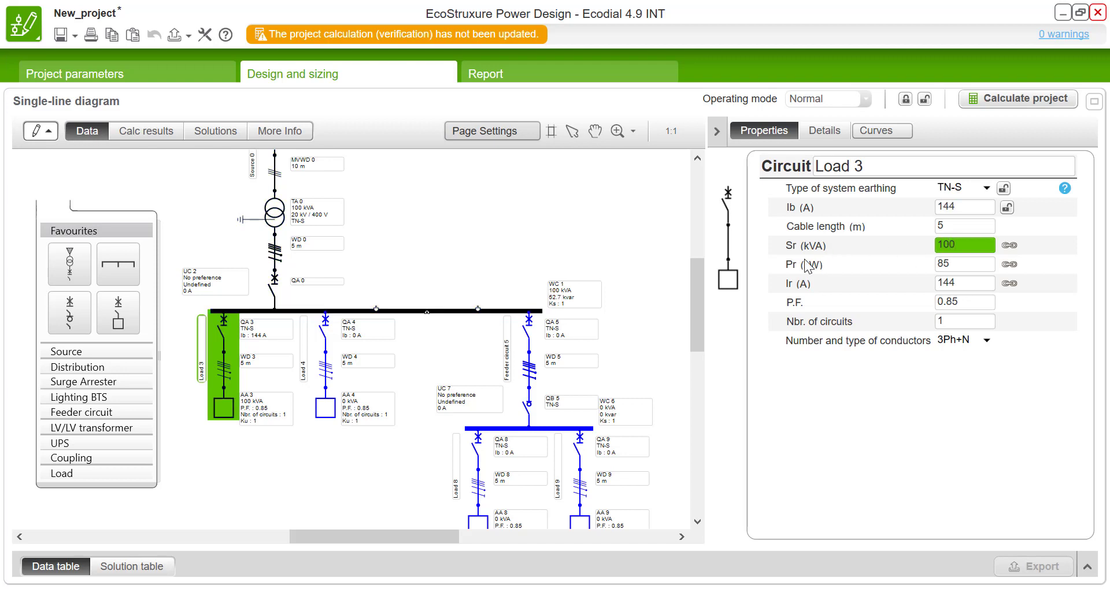
mouse_move(963, 282)
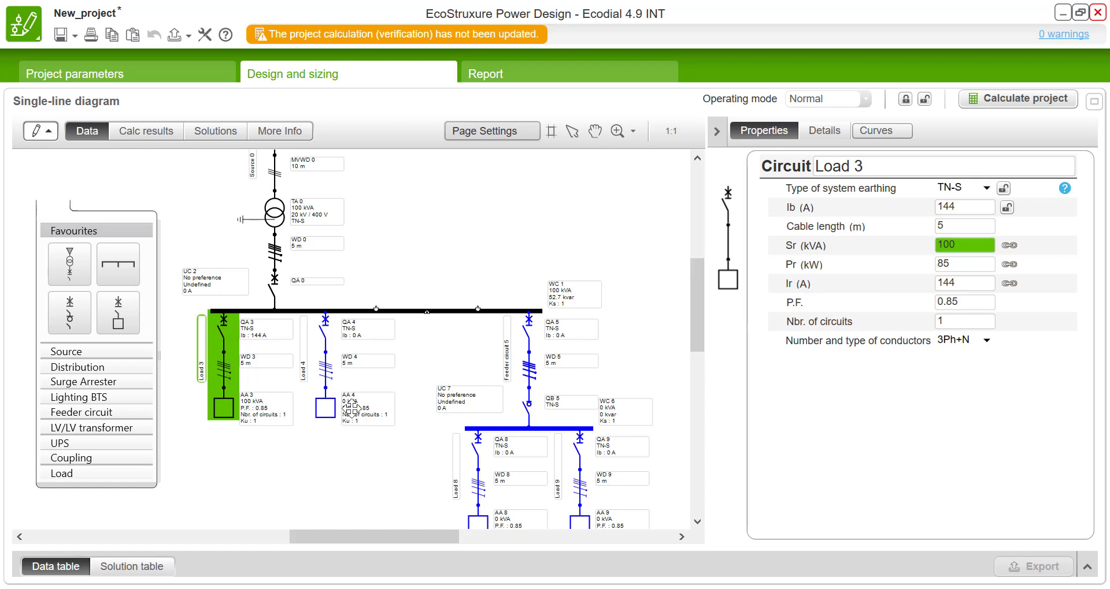
click(322, 404)
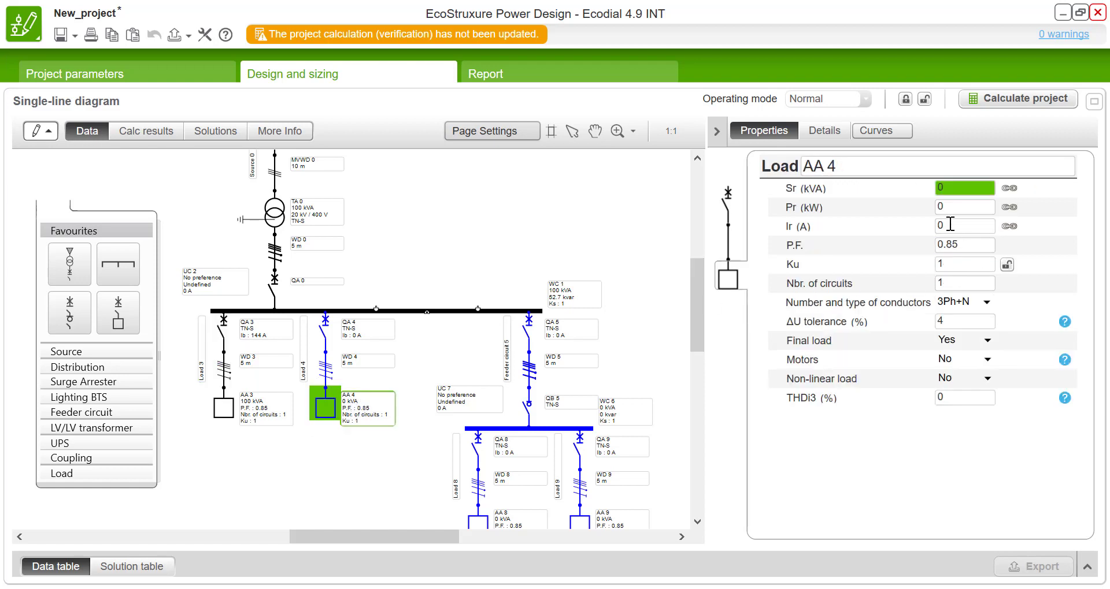
- Set AA 4's current Ir to 100 A and AA 8's active power Pr to 200 kW
text(100)
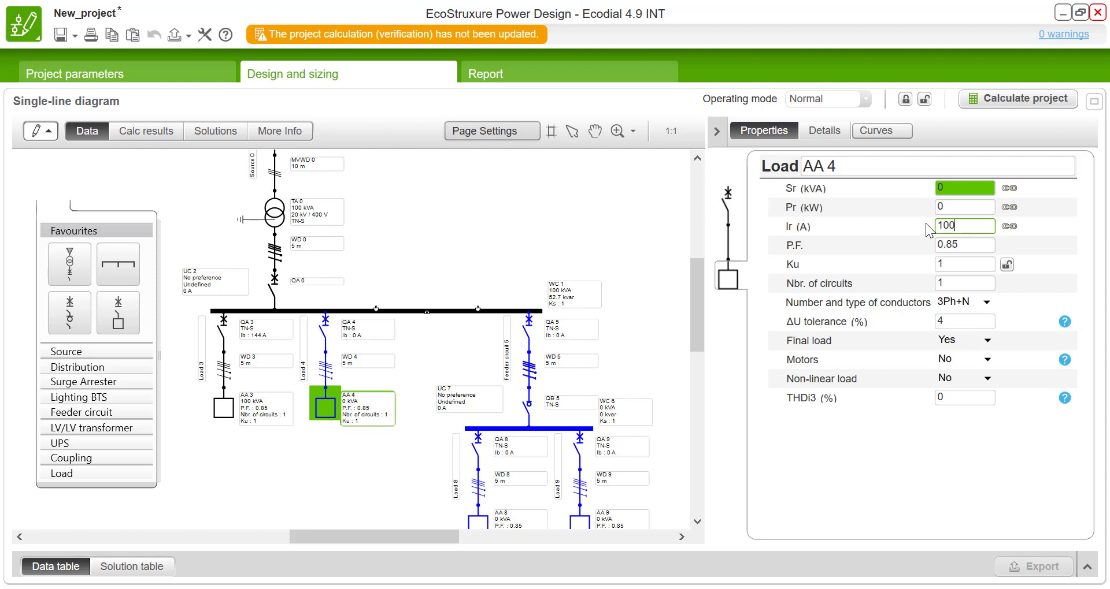
key(Return)
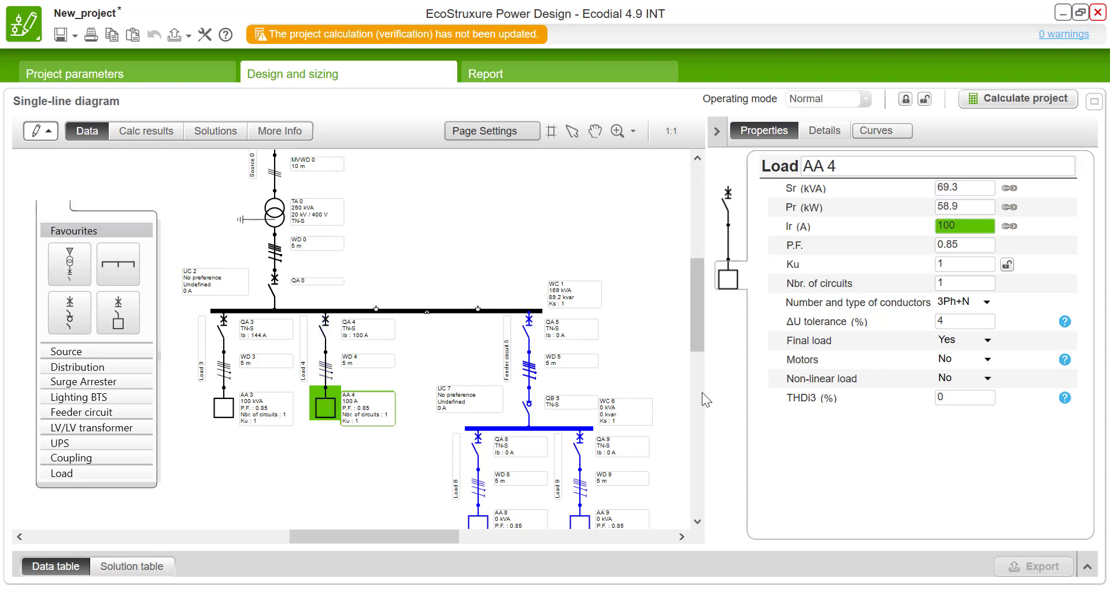
click(478, 513)
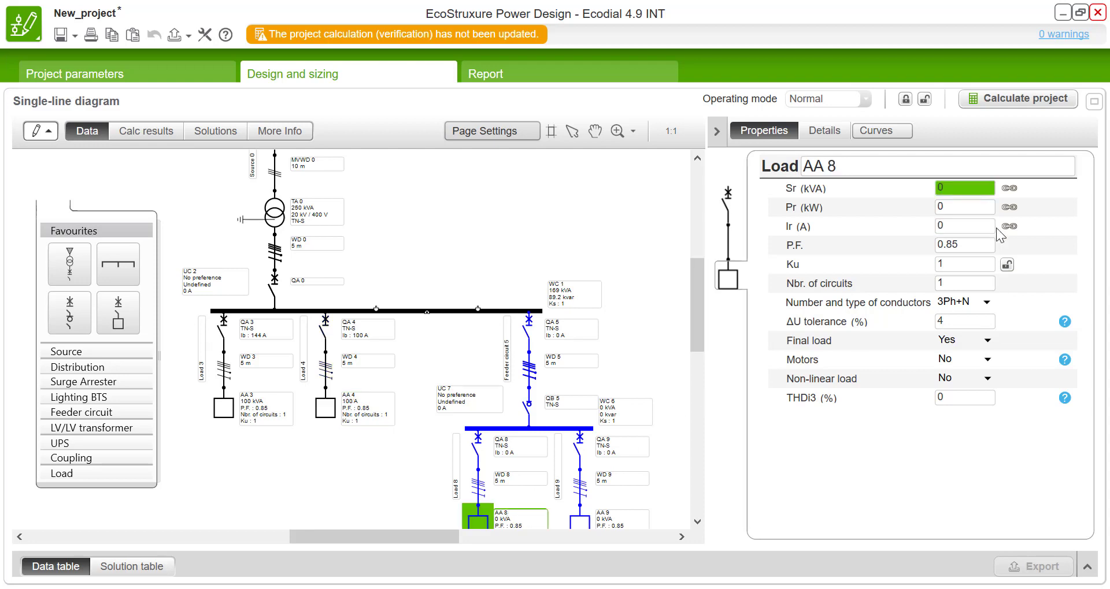
click(964, 207)
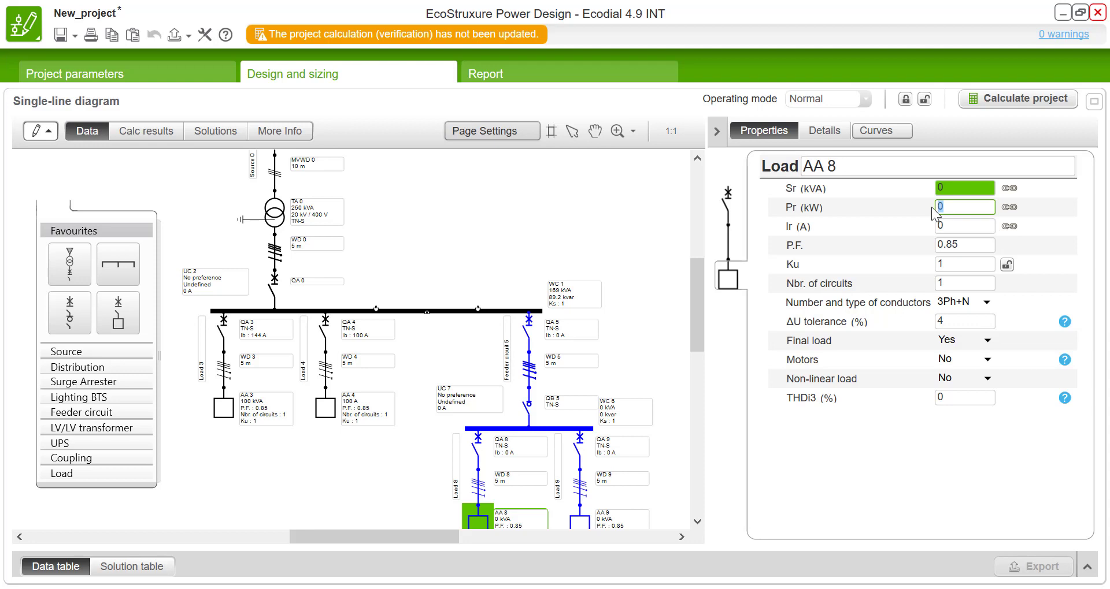
text(200)
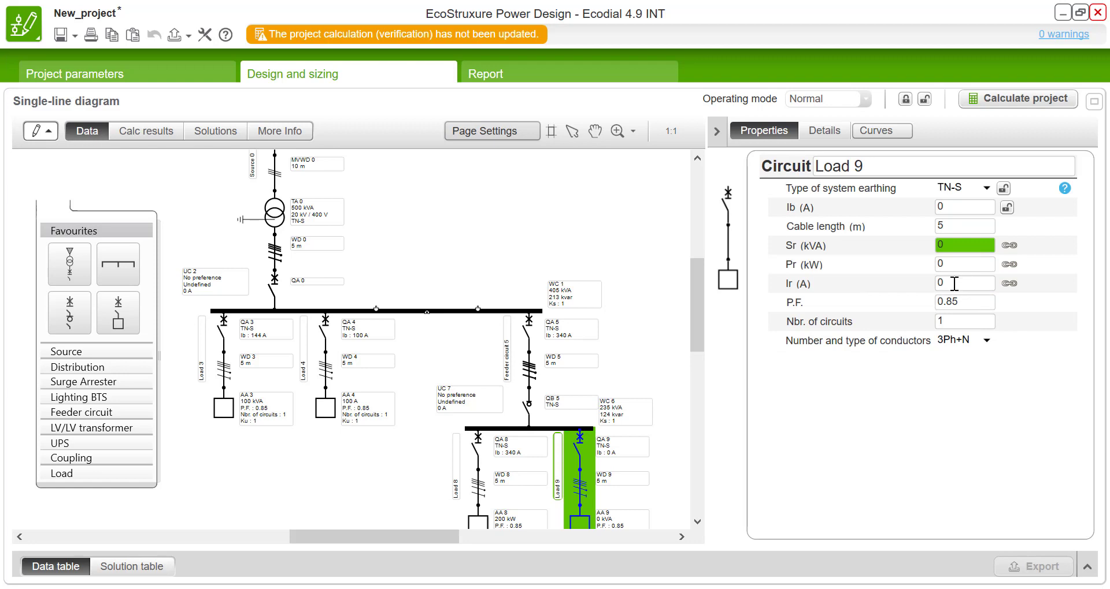
- Set Load 9's current Ir to 250 A and select transformer TA 0
click(963, 284)
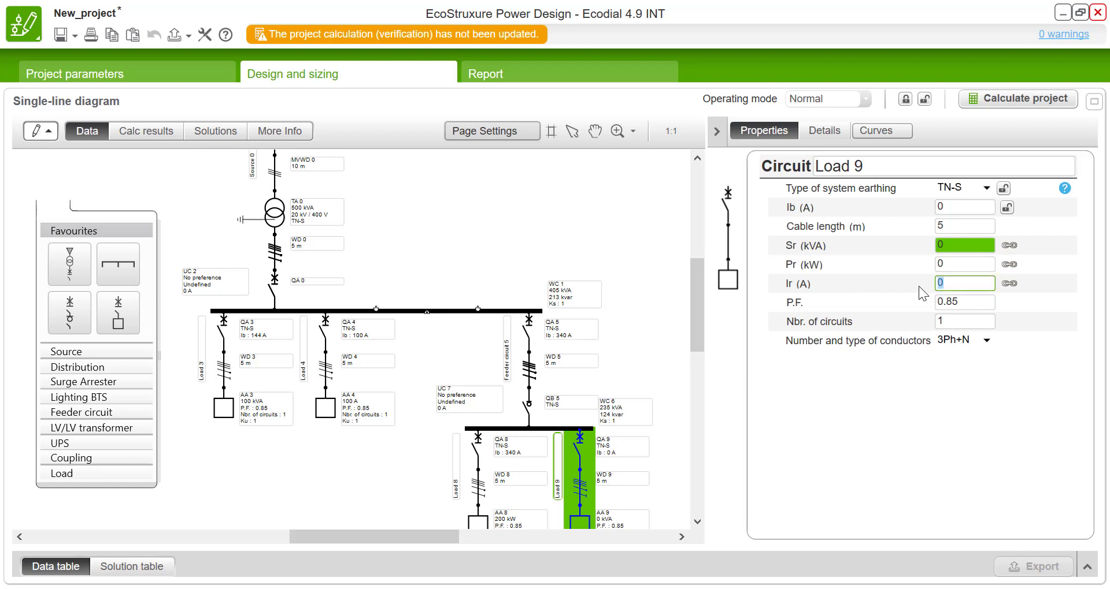
text(2)
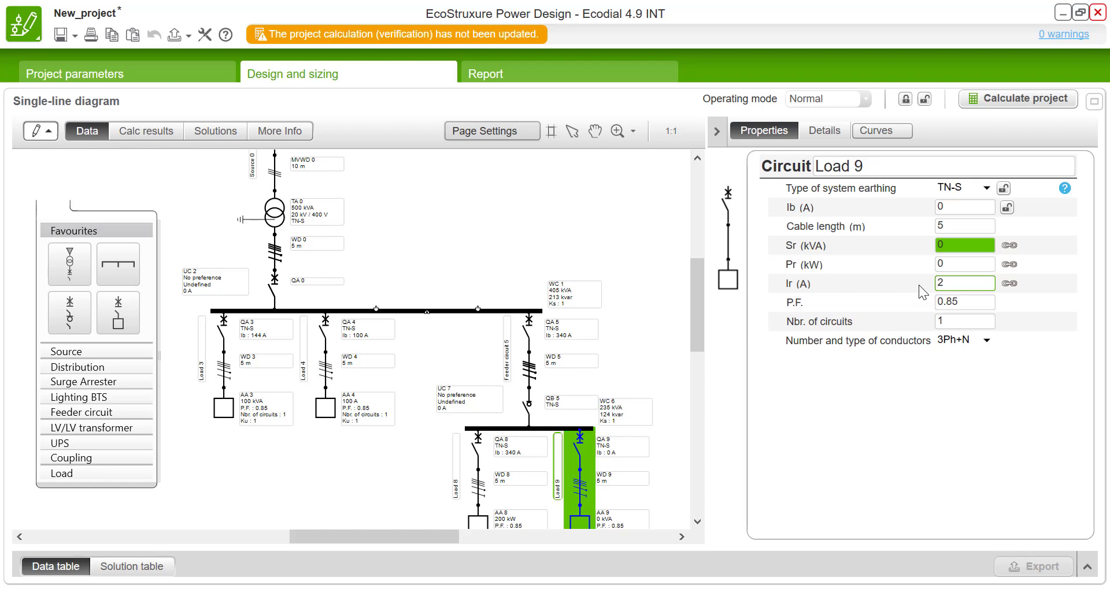
text(250)
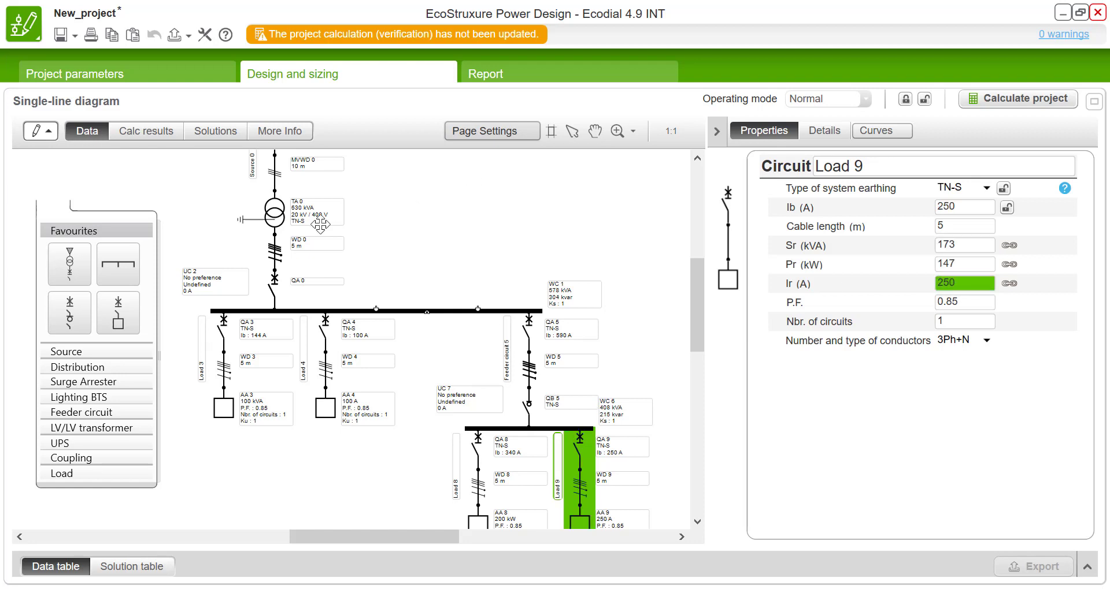
click(273, 213)
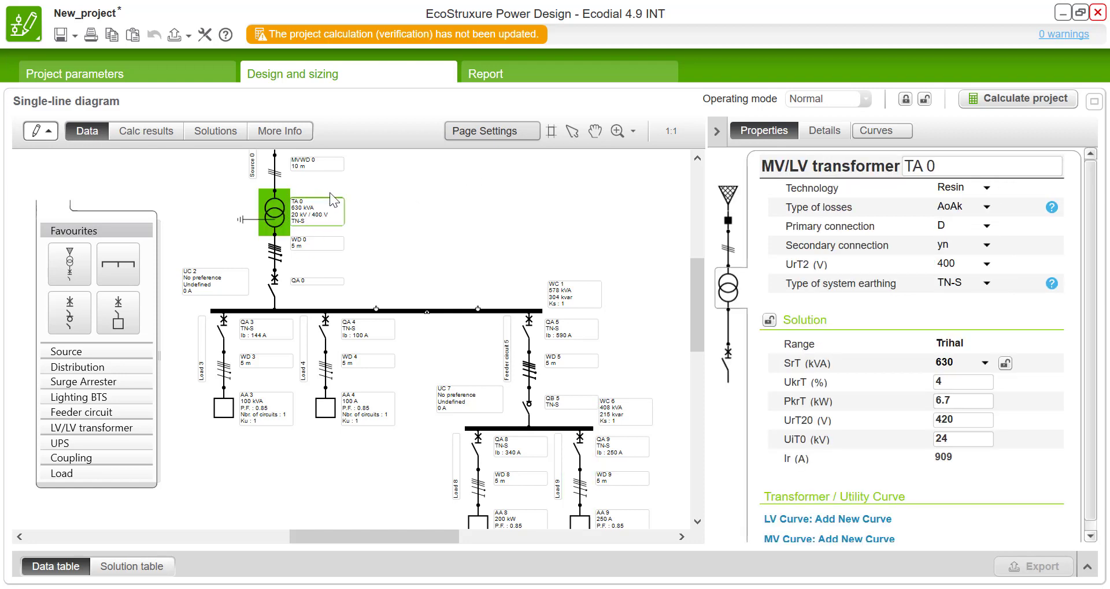
mouse_move(395, 263)
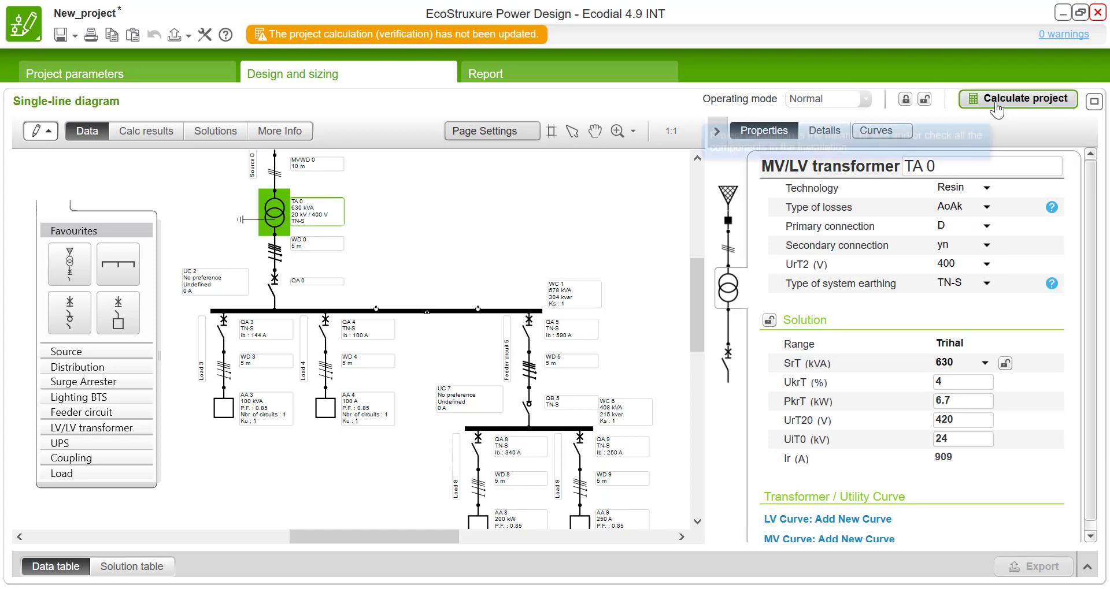
- Calculate the project, confirming the save-changes prompt
click(1022, 98)
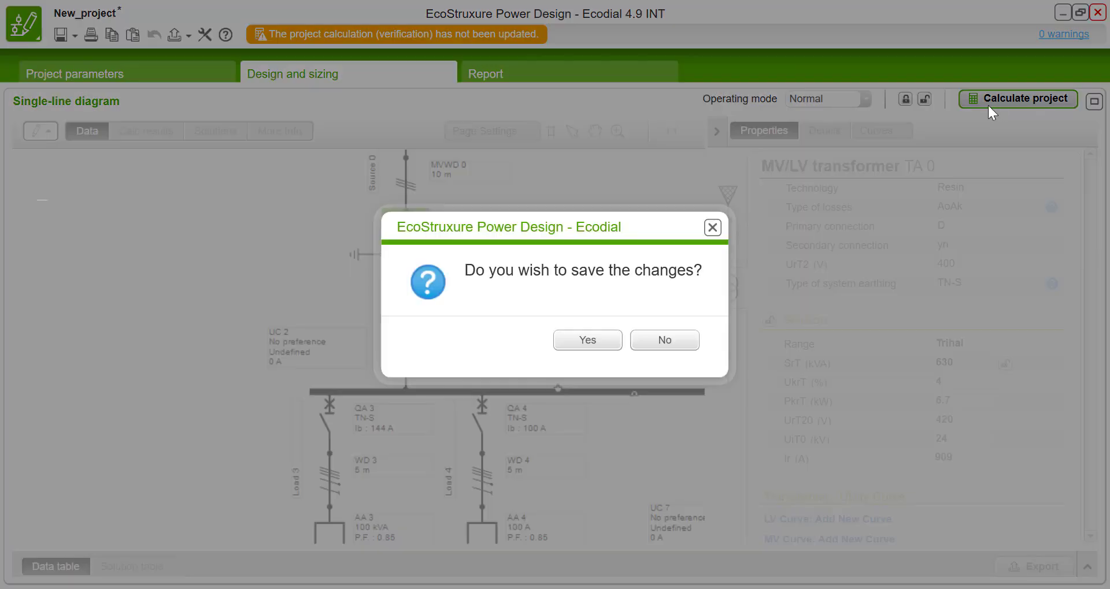
click(587, 340)
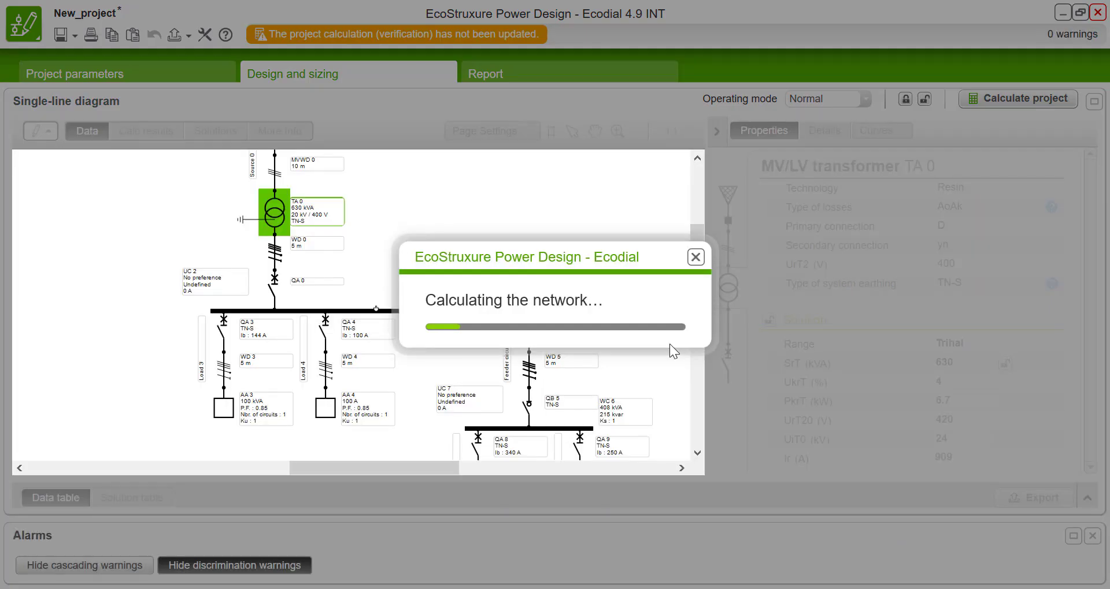